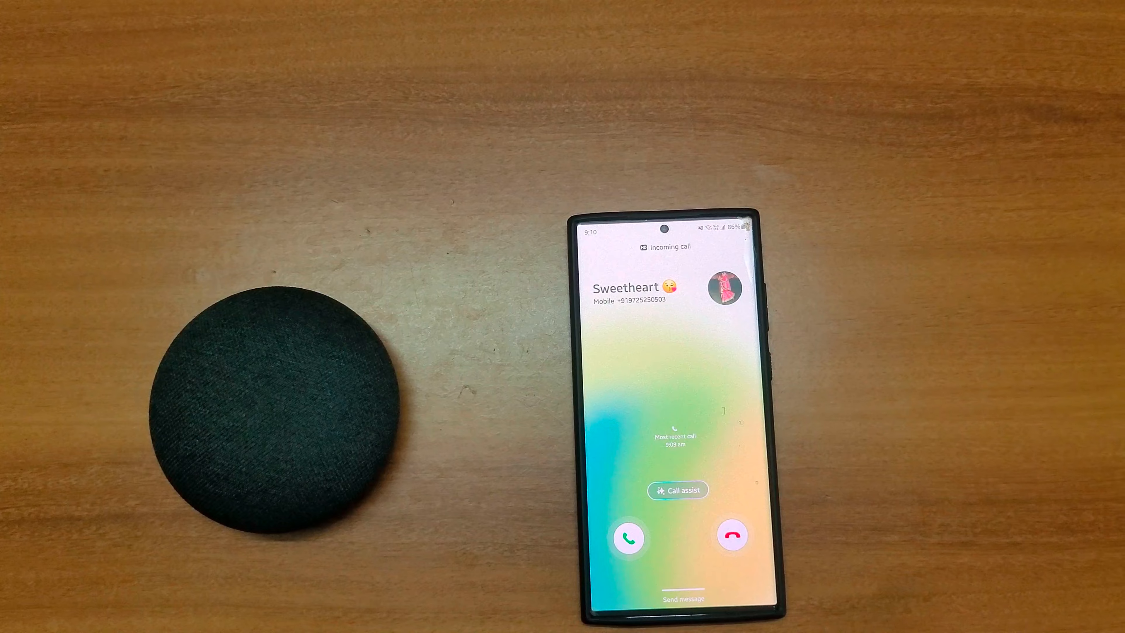
Answer the incoming call with the green answer button
click(627, 537)
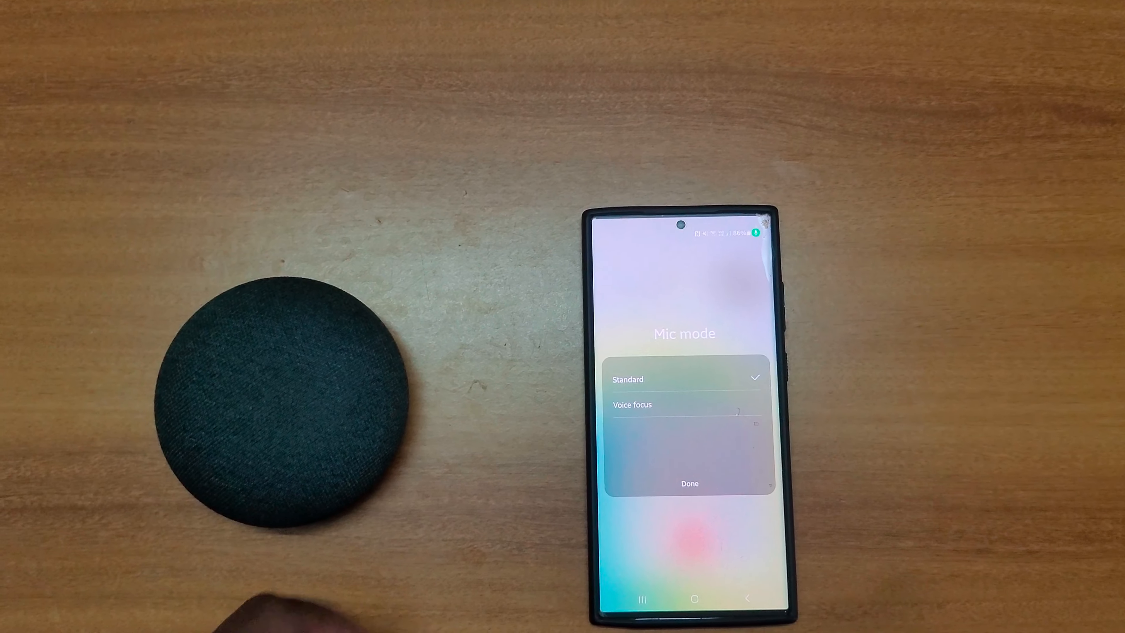
Switch the call's Mic mode from Standard to Voice focus
click(633, 405)
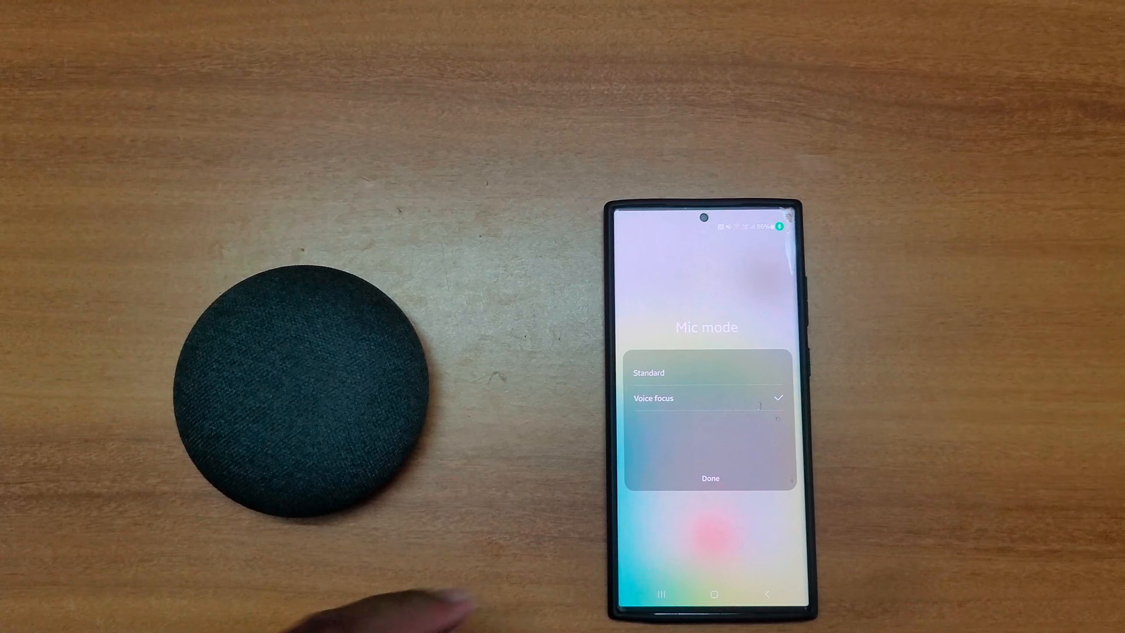